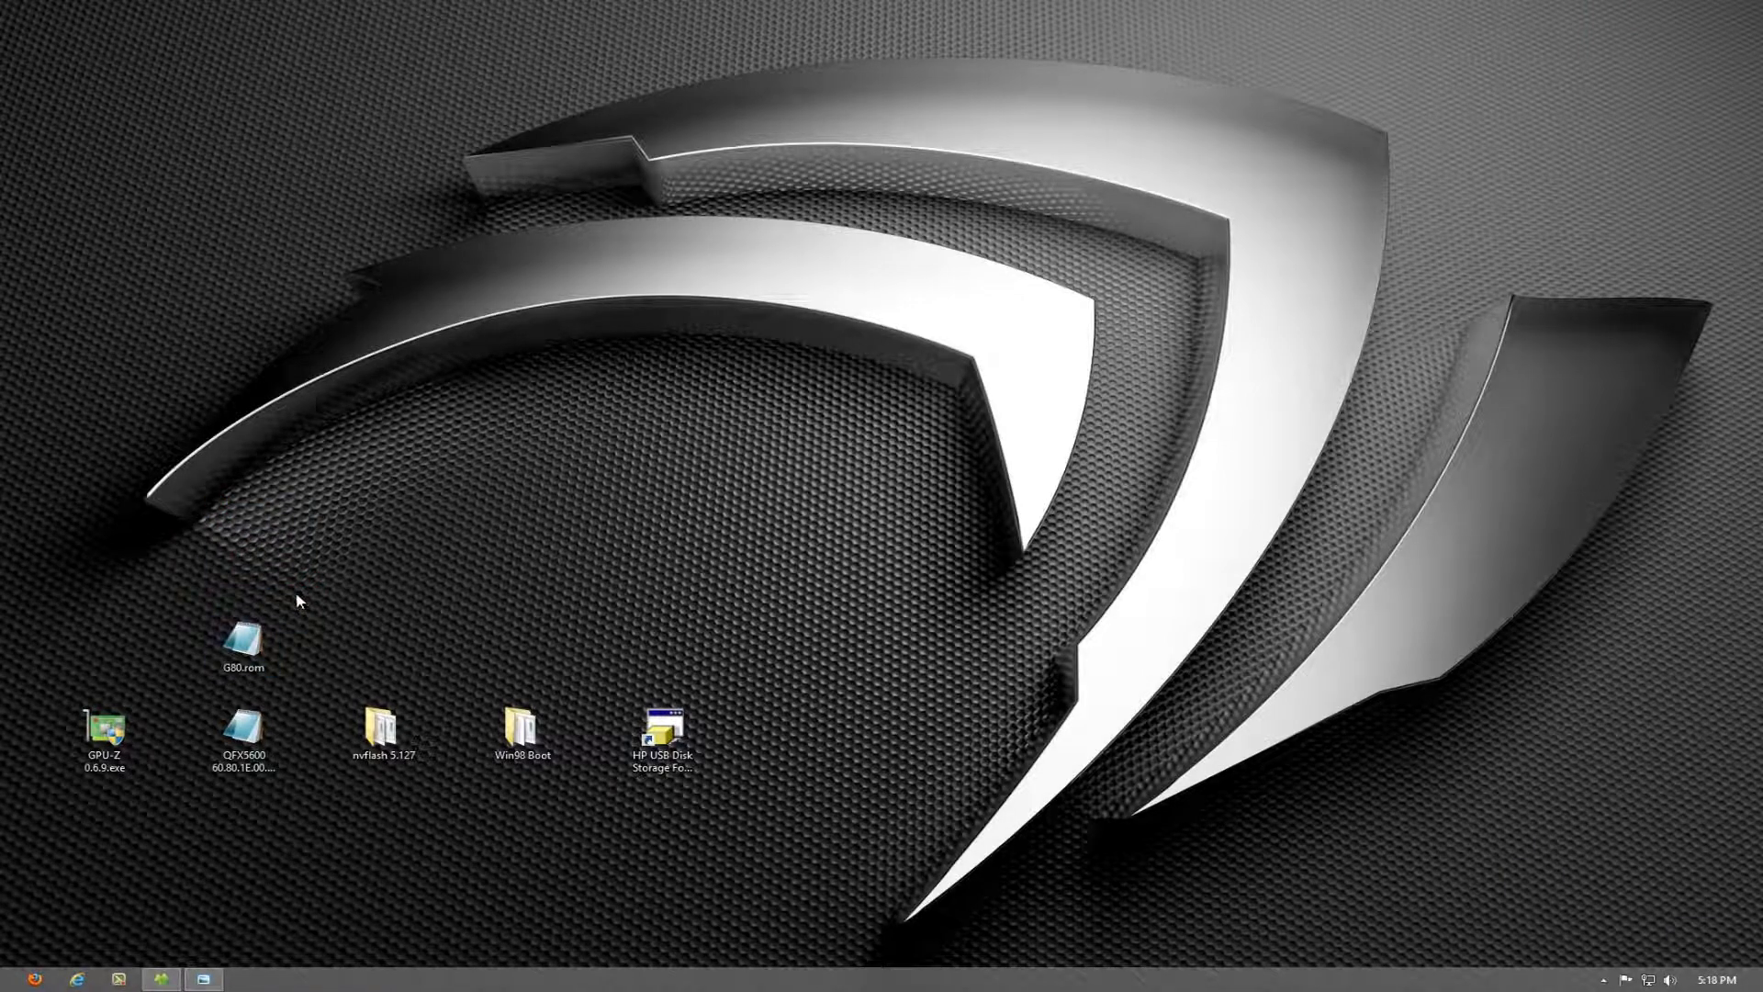
Open the desktop nvflash 5.127 folder to list nvflash.exe and CWSDPMI.EXE
double_click(384, 727)
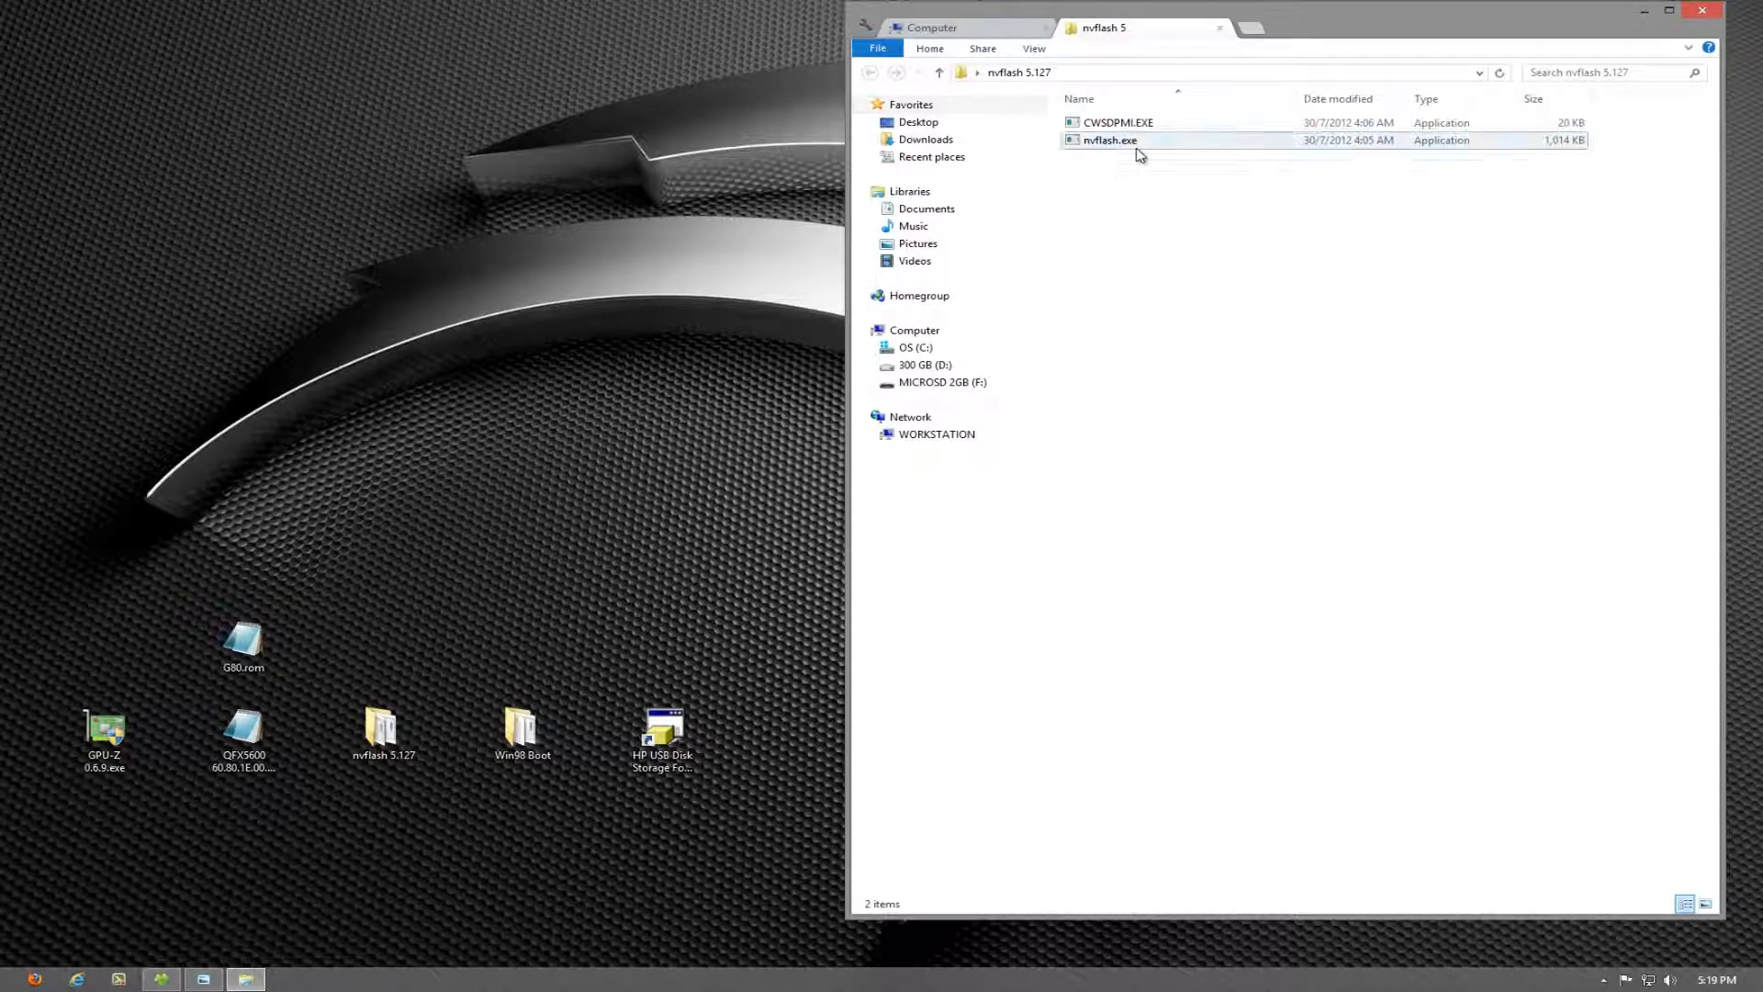